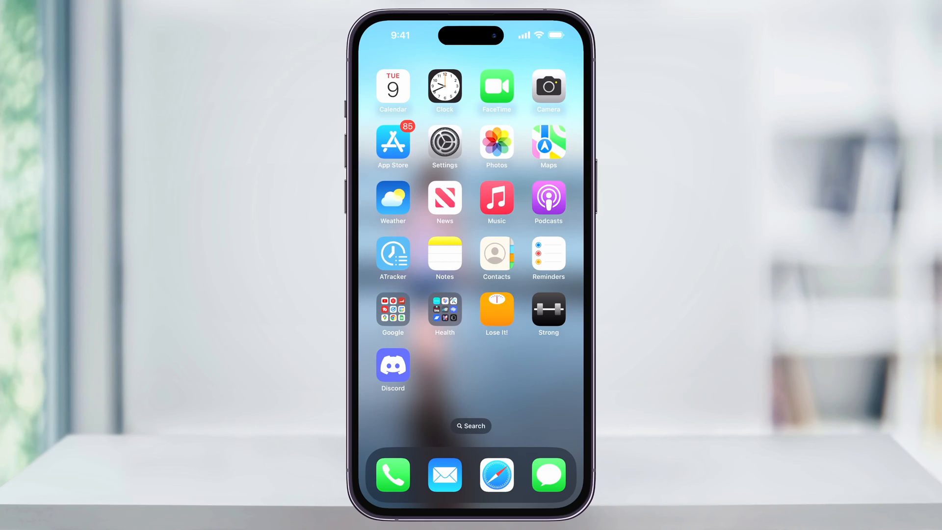
Launch Discord from the Home Screen, landing in Project V's general-info channel
{"action": "left_click", "coordinate": [392, 363]}
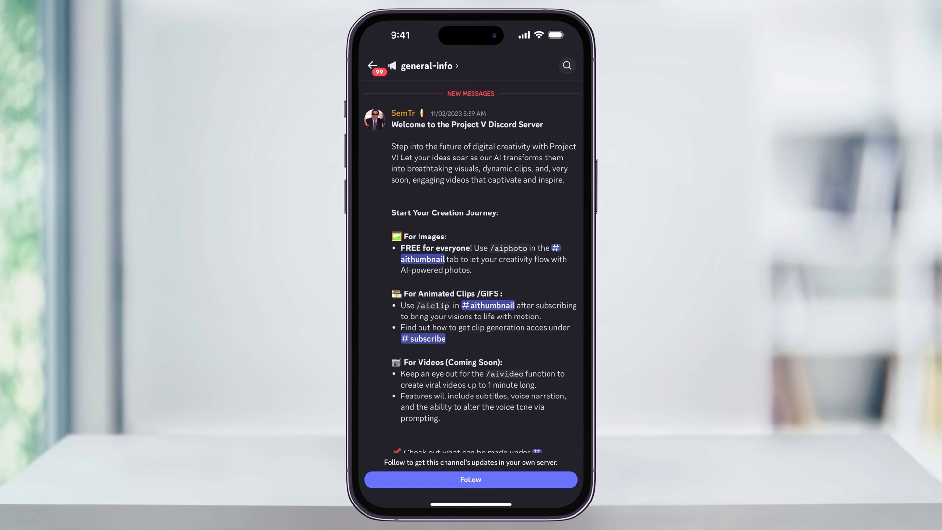
Back out of general-info to Project V's channel list
{"action": "left_click", "coordinate": [370, 65]}
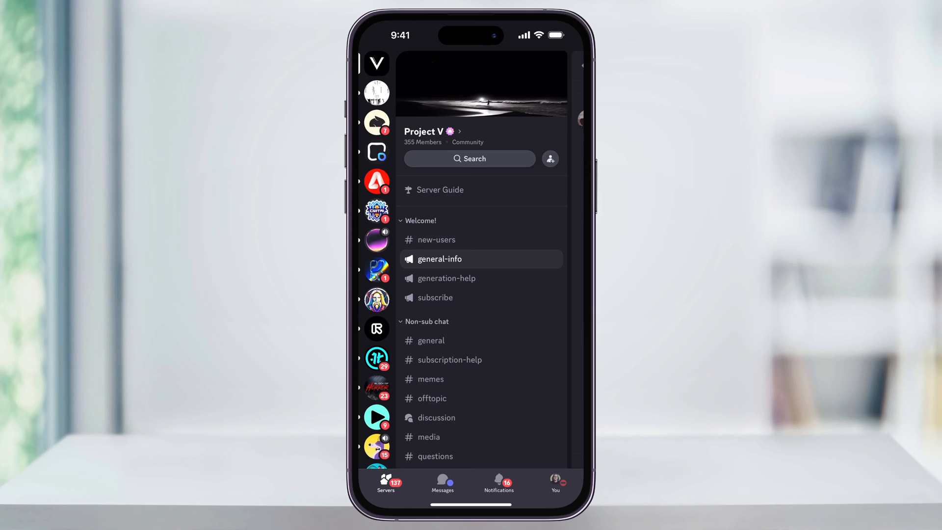
Choose Leave Server from the Project V server menu
{"action": "left_click", "coordinate": [424, 132]}
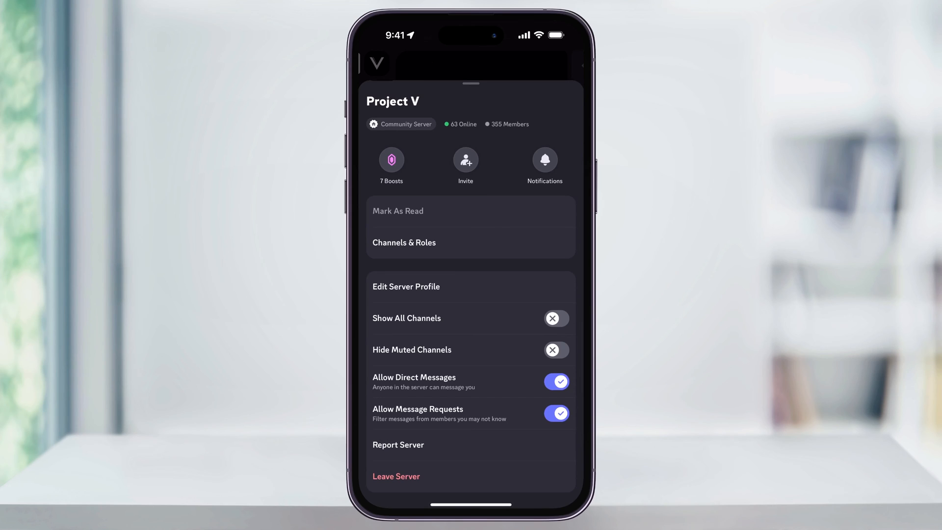
{"action": "left_click", "coordinate": [396, 476]}
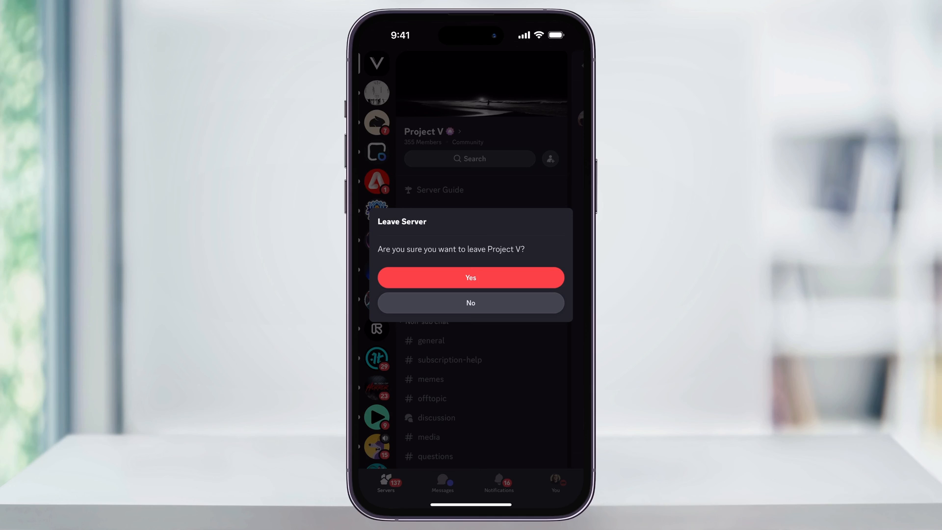
Confirm leaving Project V and verify it's gone from the server list
{"action": "left_click", "coordinate": [471, 277]}
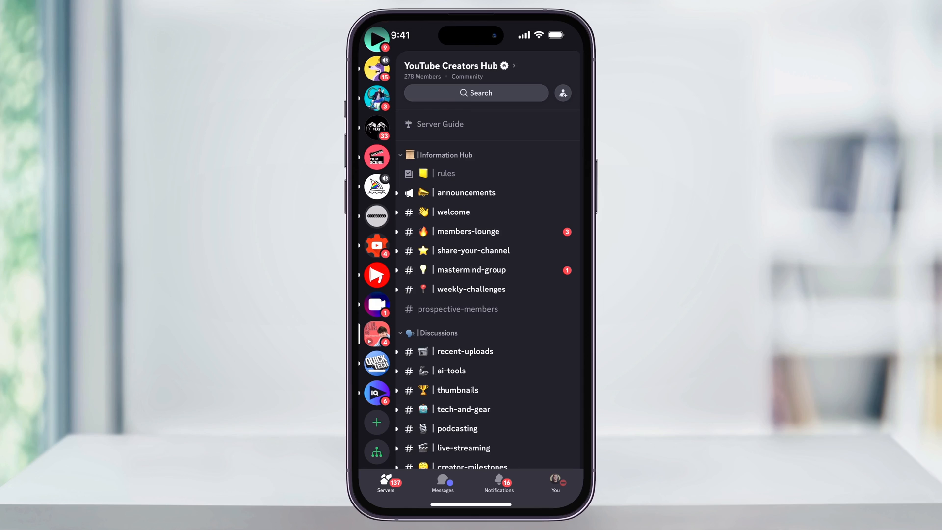
{"action": "scroll", "scroll_direction": "down", "scroll_amount": 3}
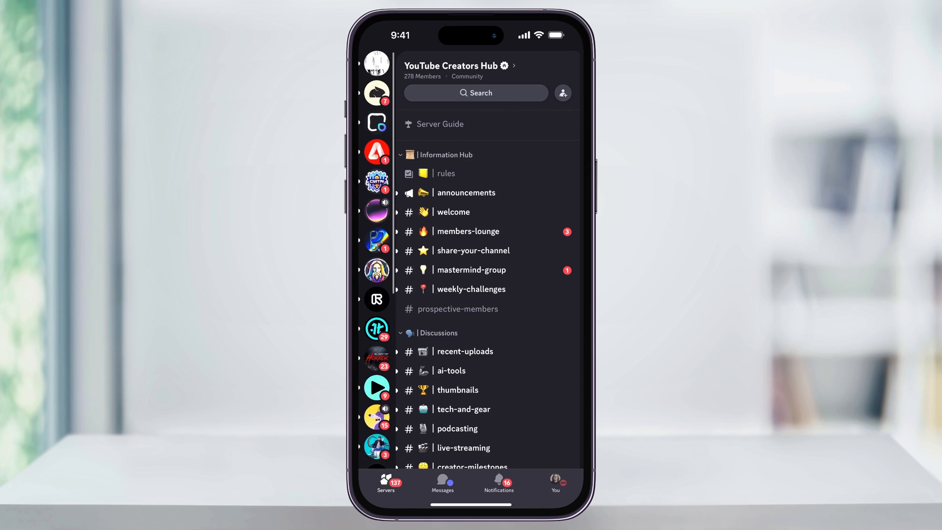